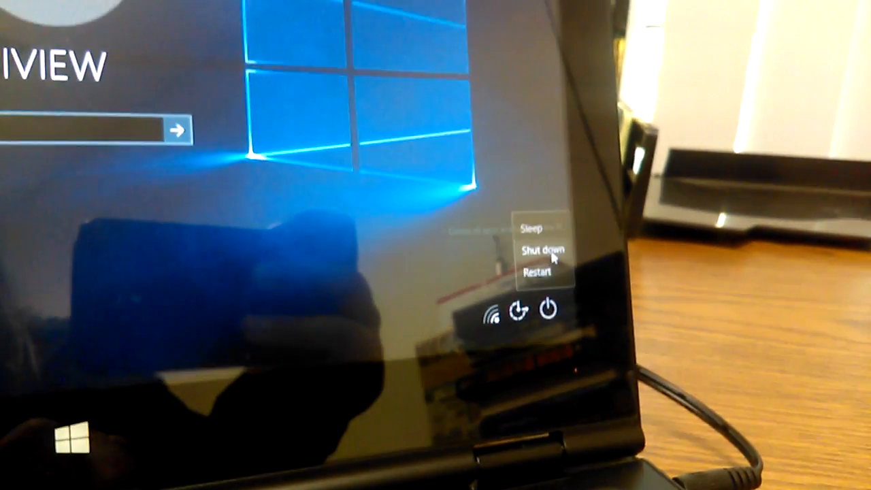
pyautogui.moveTo(530, 232)
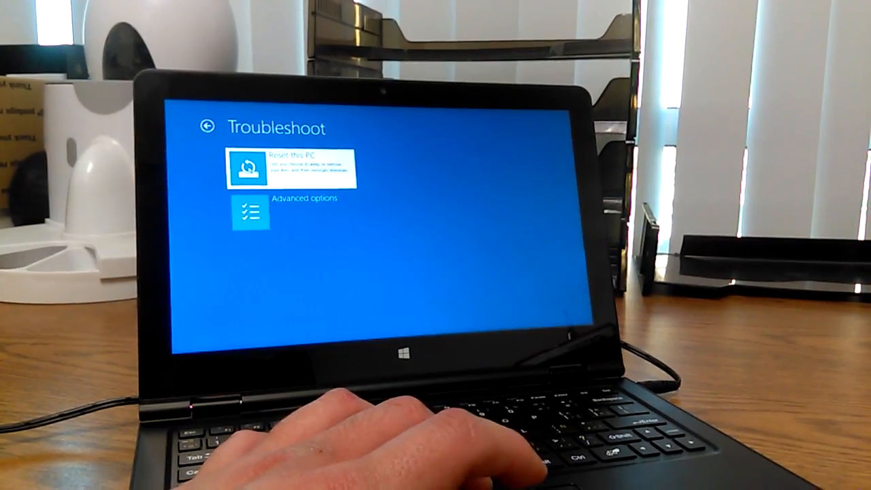
# - Choose 'Reset this PC' from Troubleshoot to show the Keep my files and Remove everything options
pyautogui.click(293, 163)
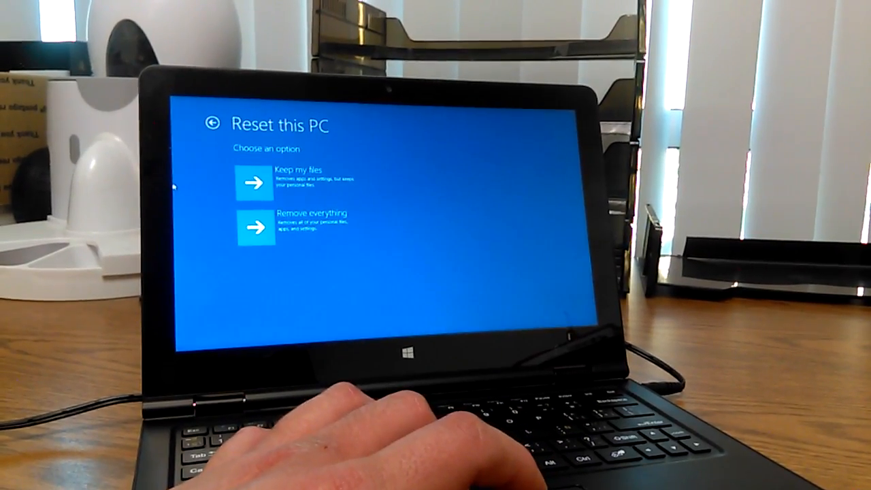